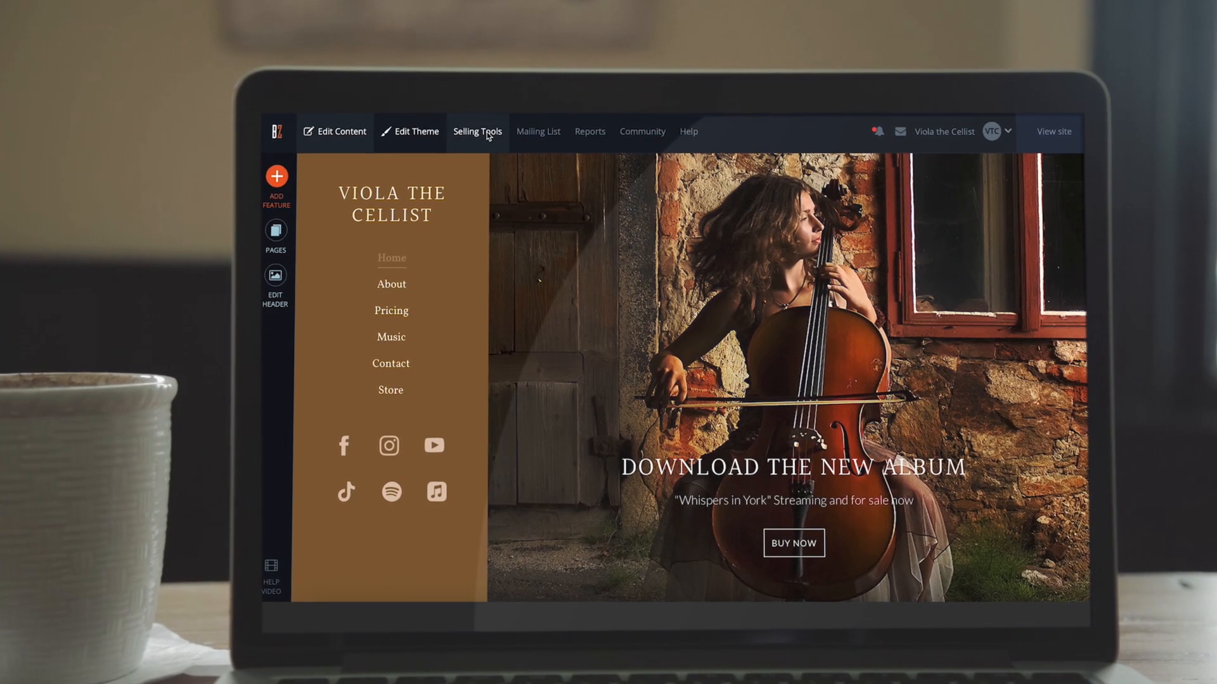
Step: Reach the Payment settings page from Selling Tools, showing Canadian Dollars, Canada and Stripe connected
click(476, 131)
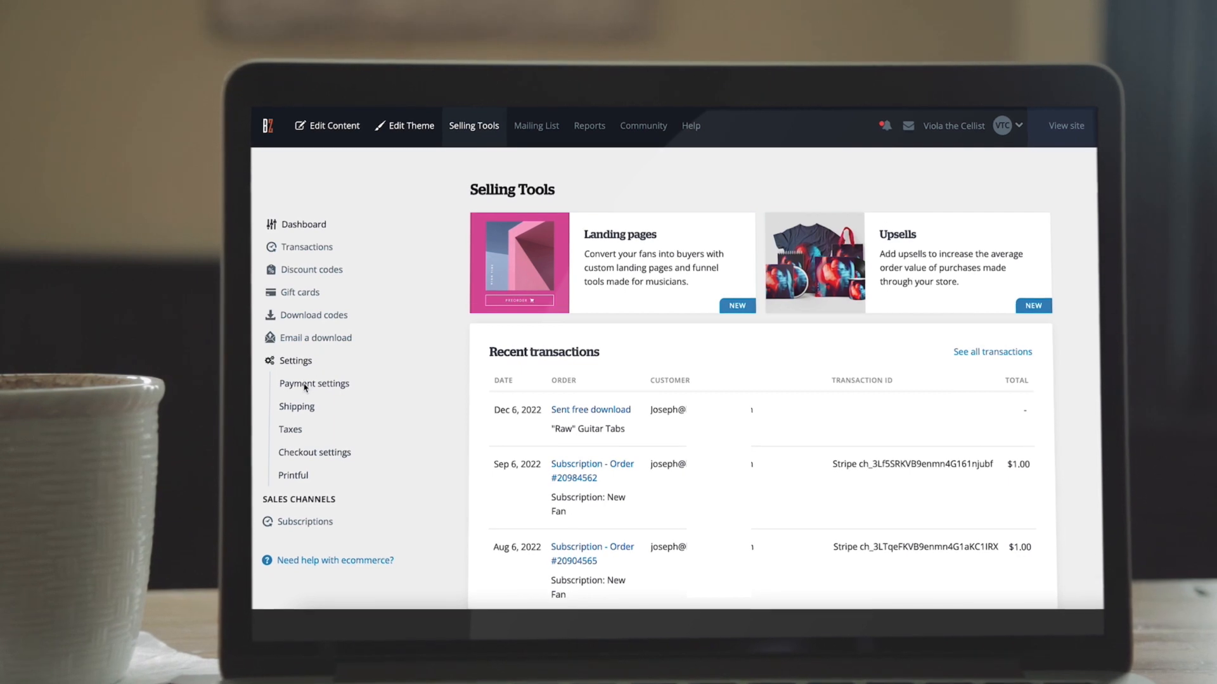
click(313, 383)
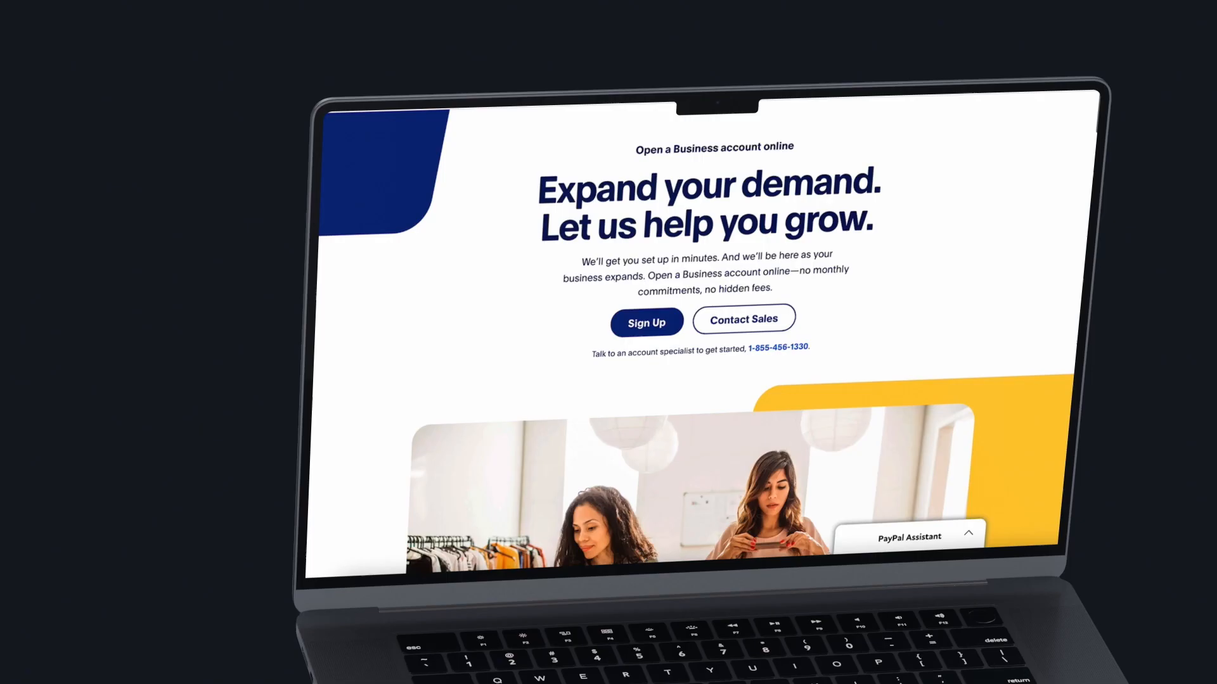
scroll(down, 3)
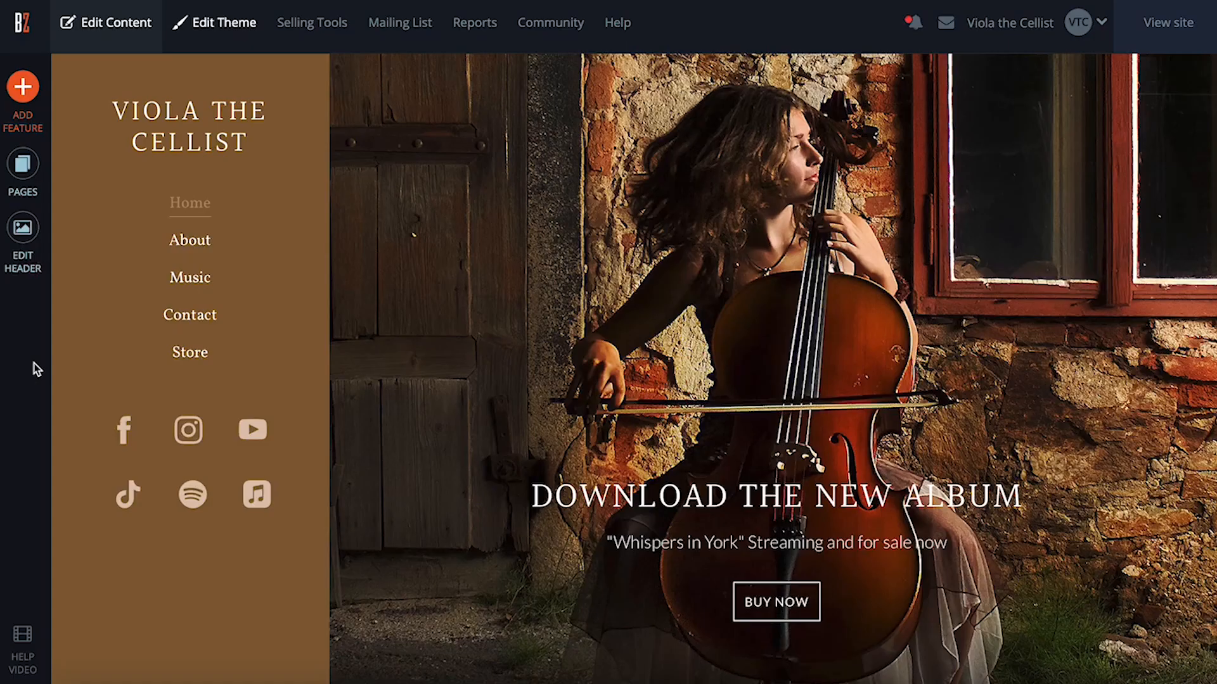
mouse_move(311, 21)
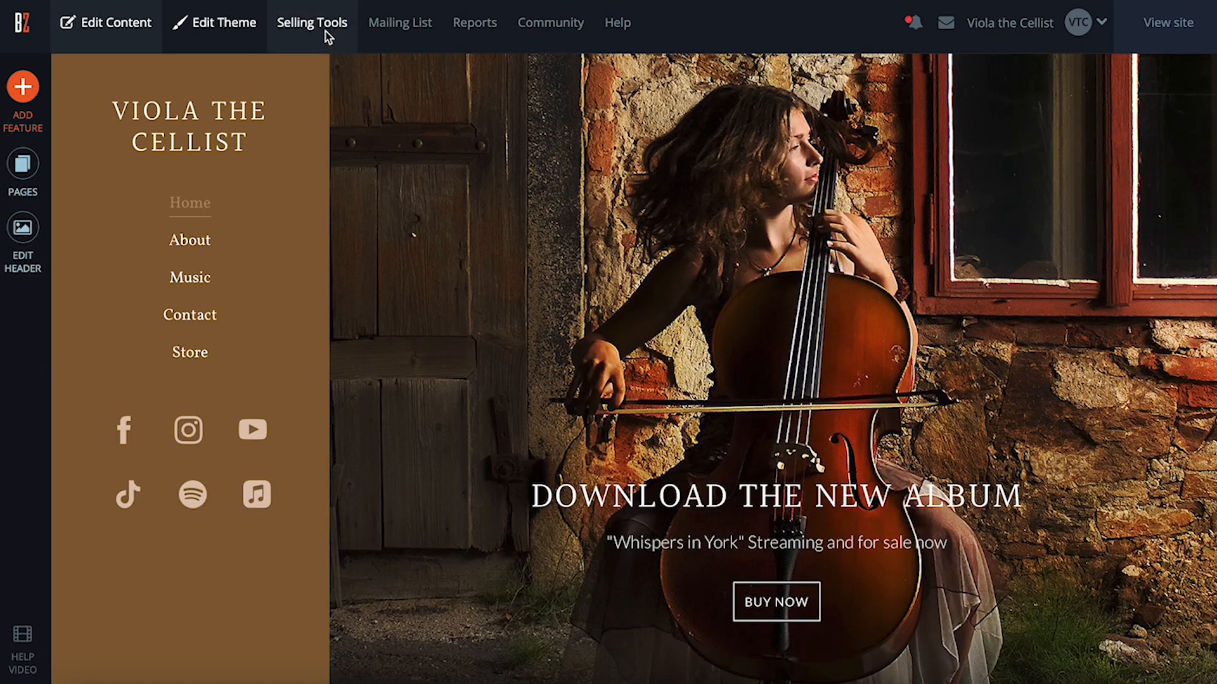
mouse_move(331, 35)
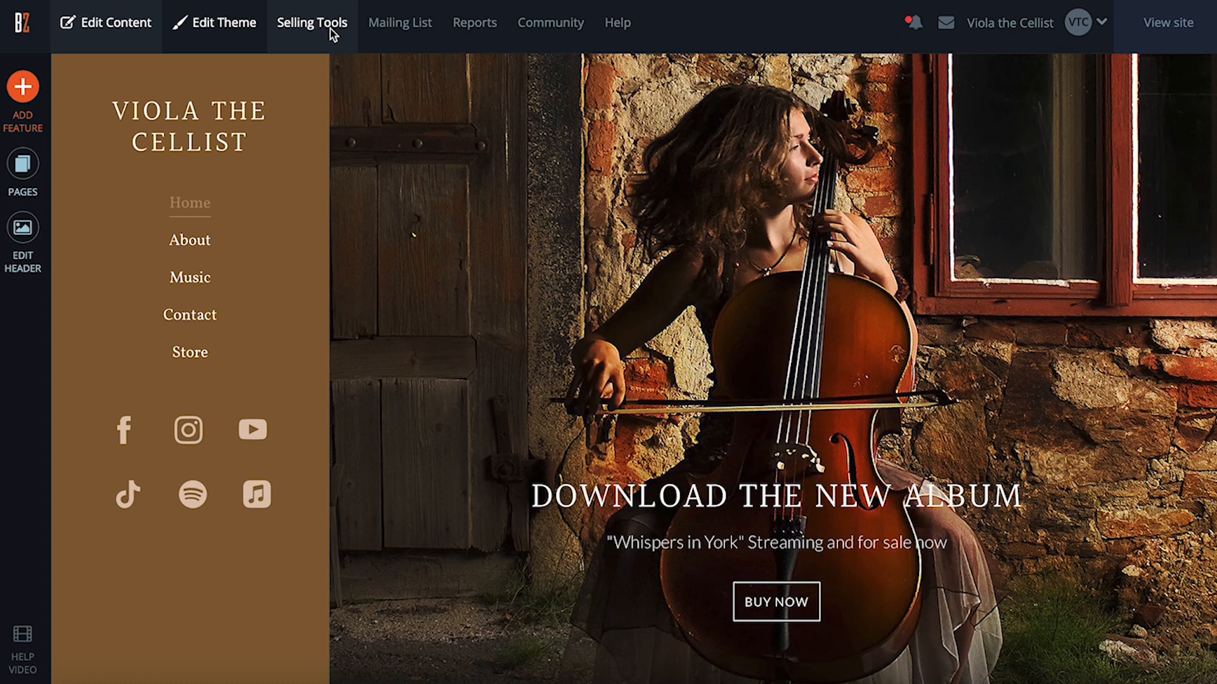
click(312, 23)
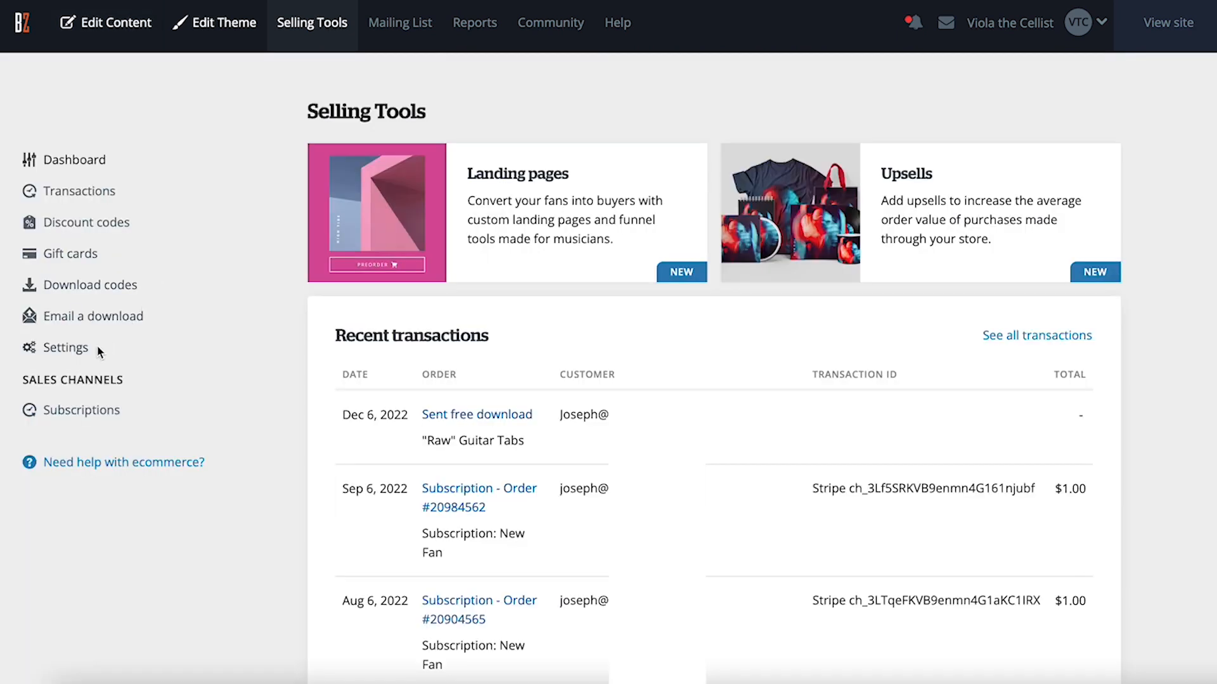
click(65, 347)
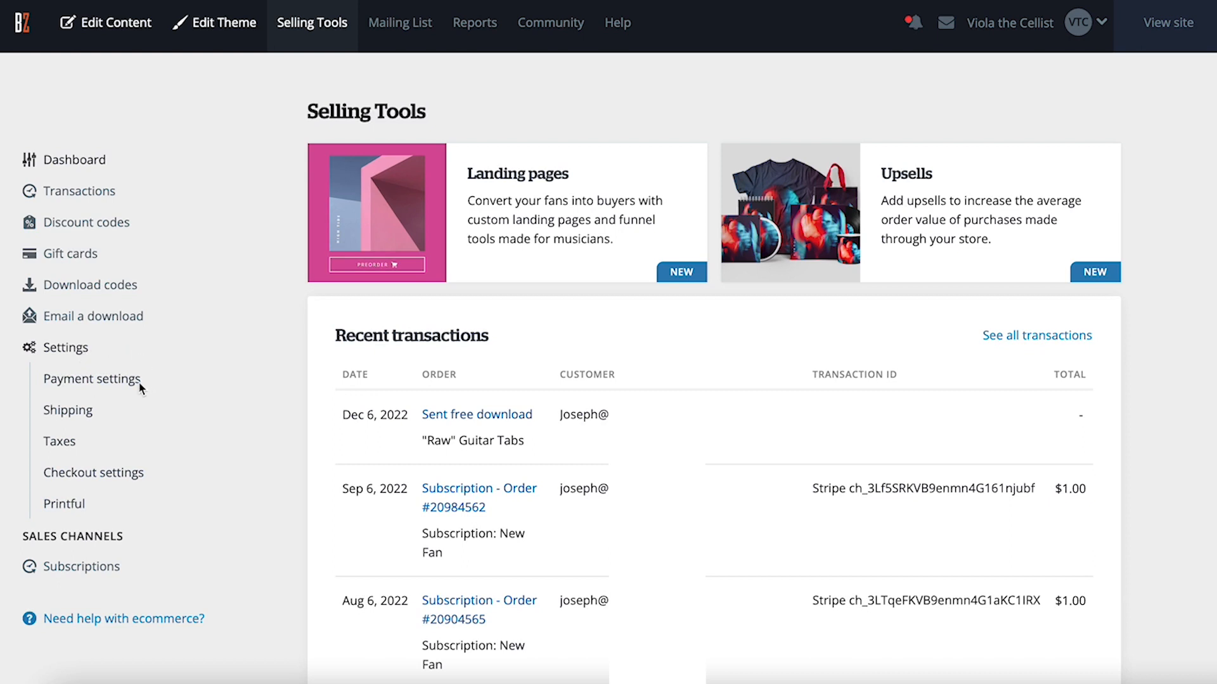
click(91, 378)
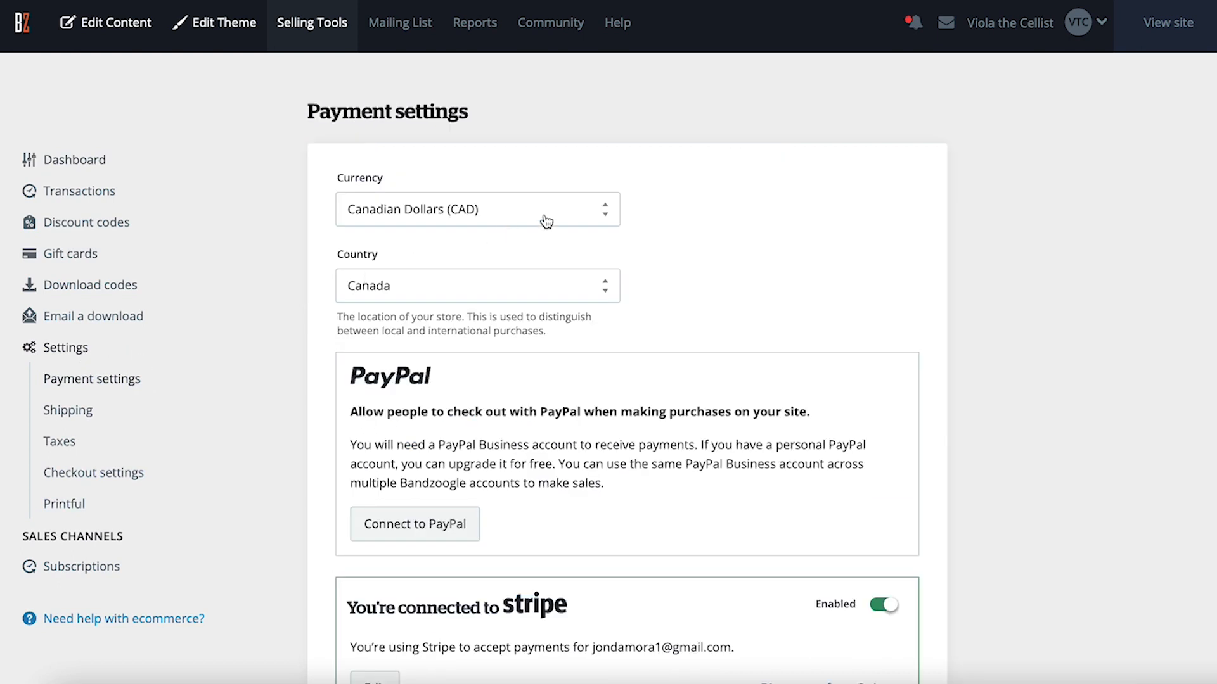
Step: Keep Canada as the store country and choose Connect to PayPal
click(477, 209)
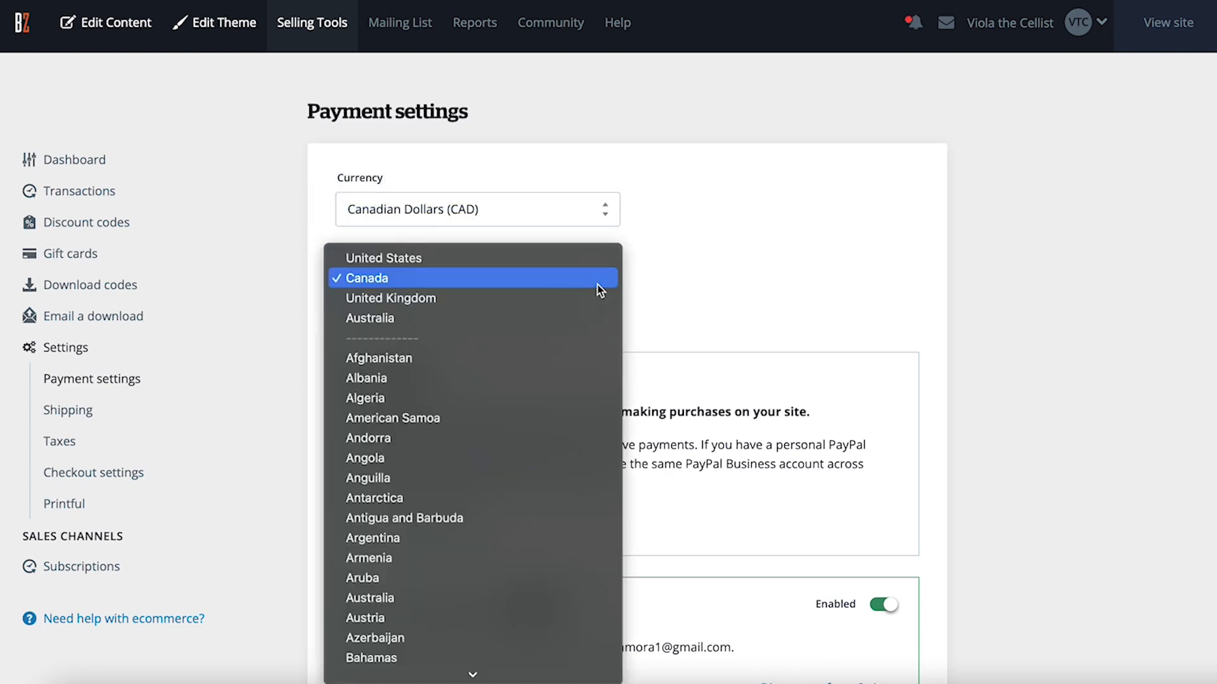
click(366, 277)
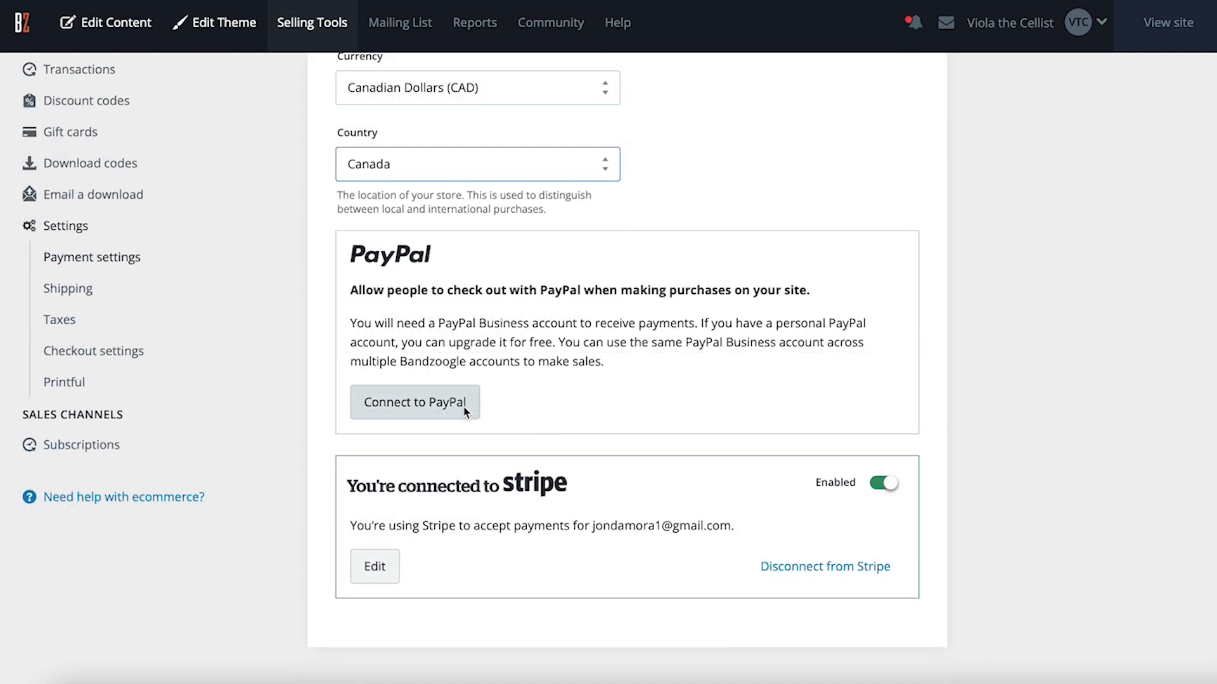
click(414, 401)
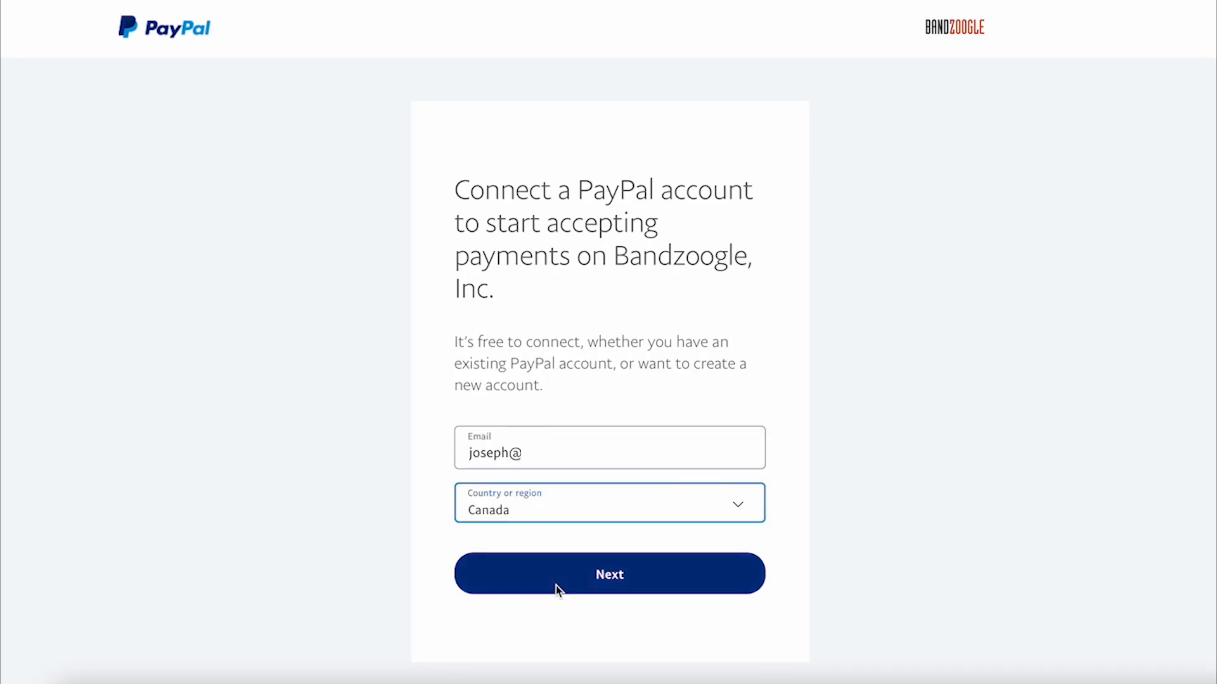
Step: Sign in to the PayPal business account, confirm integration, and go back to Bandzoogle, Inc
click(609, 574)
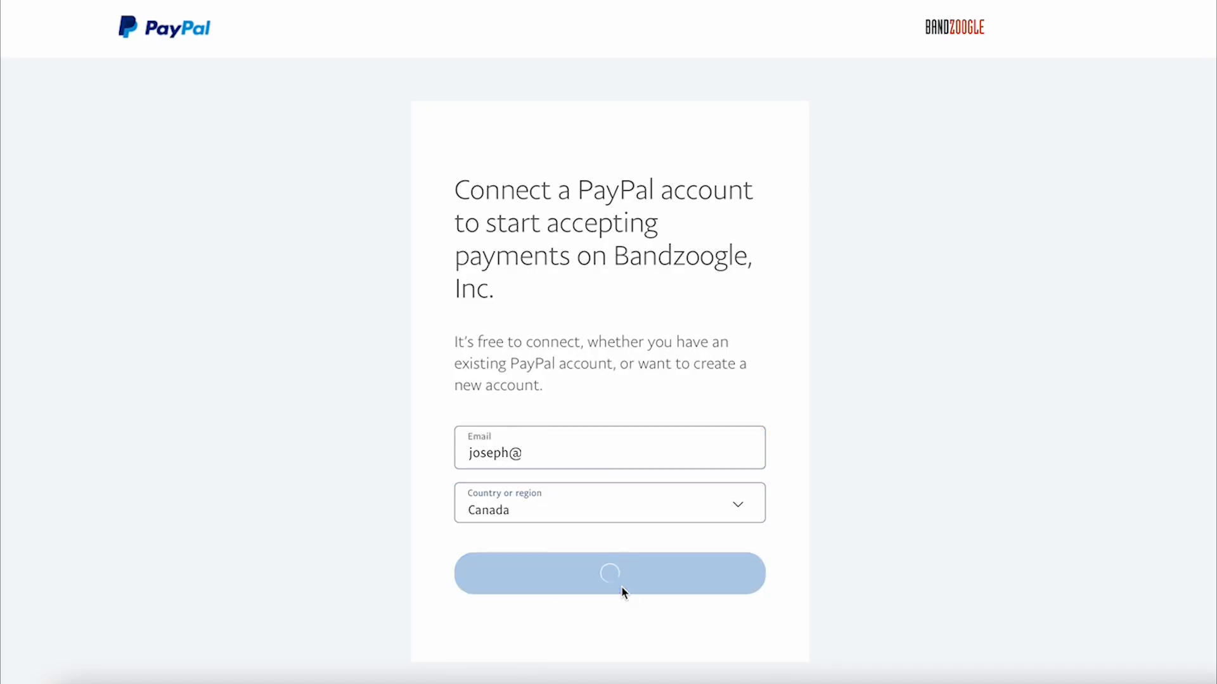
click(609, 573)
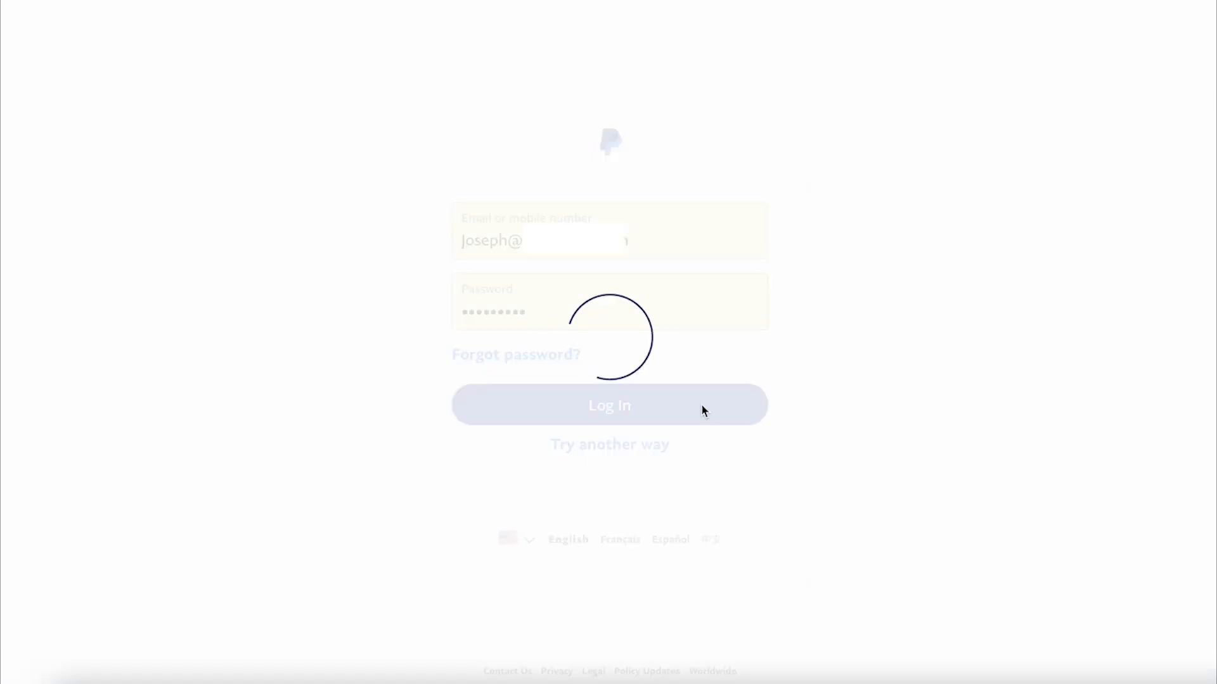
click(610, 405)
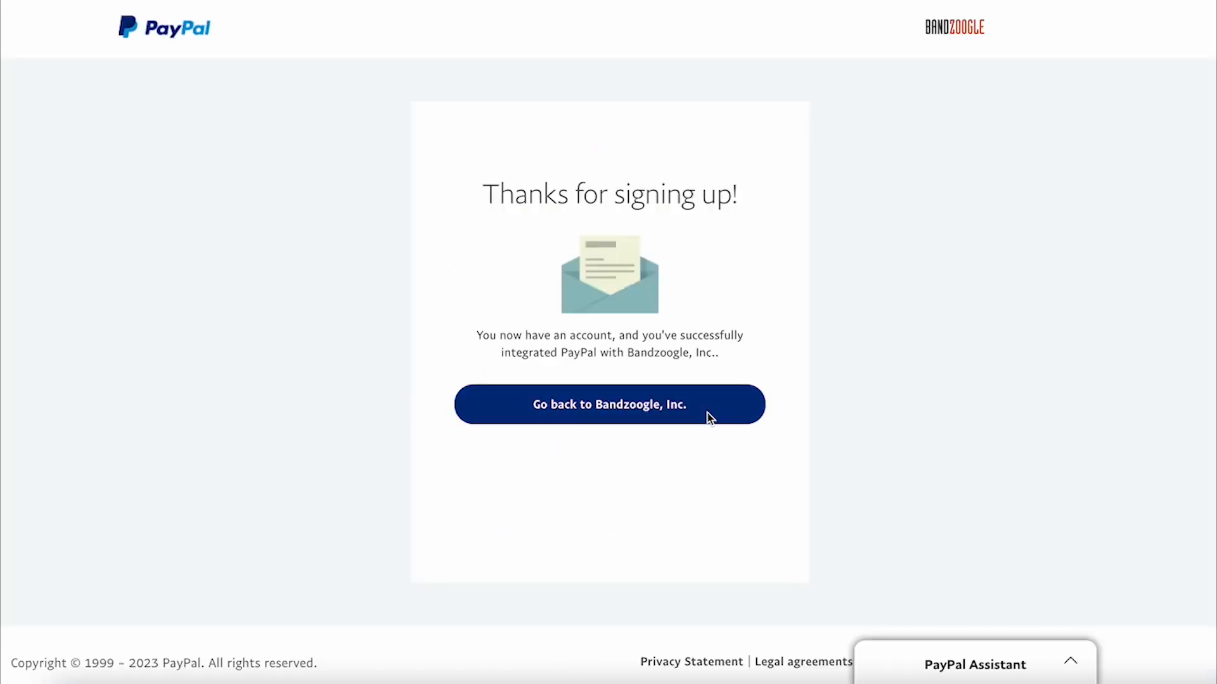
click(609, 404)
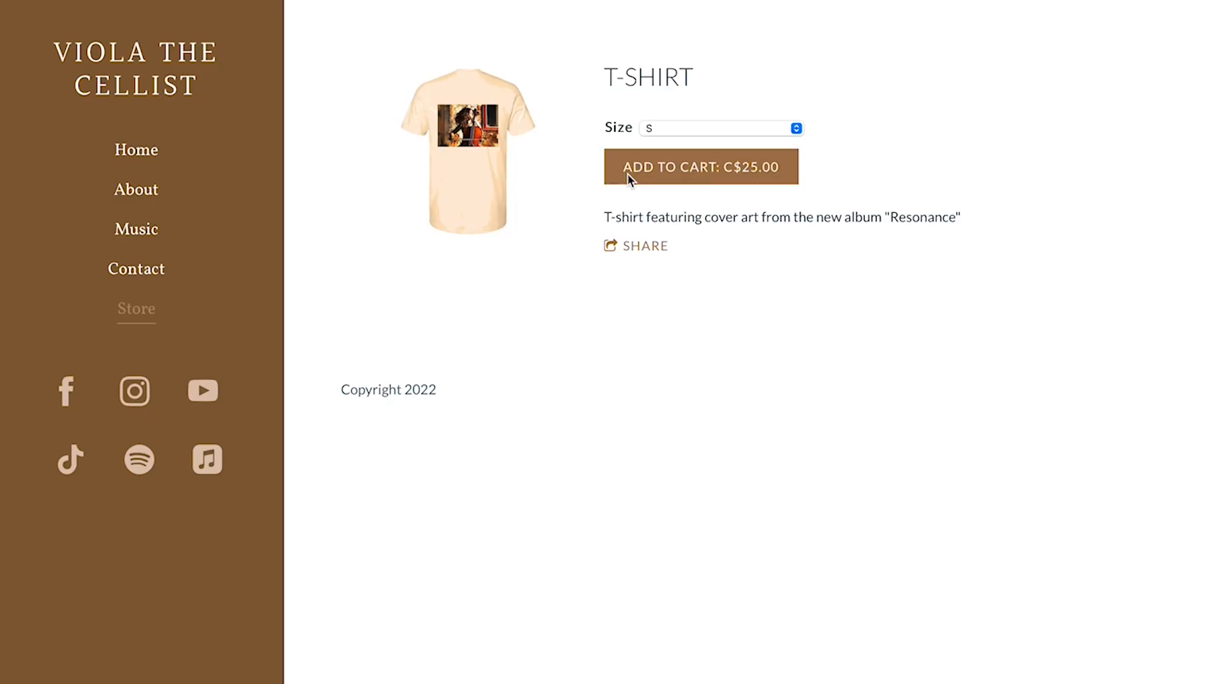
Step: Add the size S T-shirt to the cart and reach Payment method showing the PayPal button
click(699, 167)
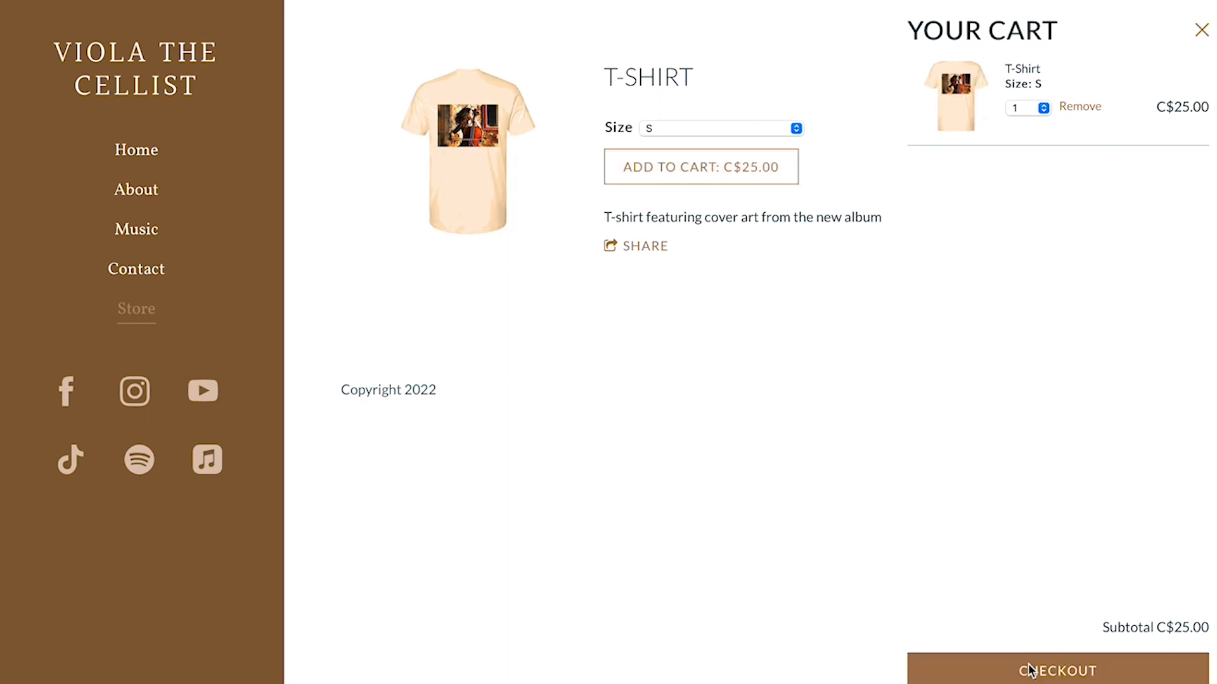
click(1056, 671)
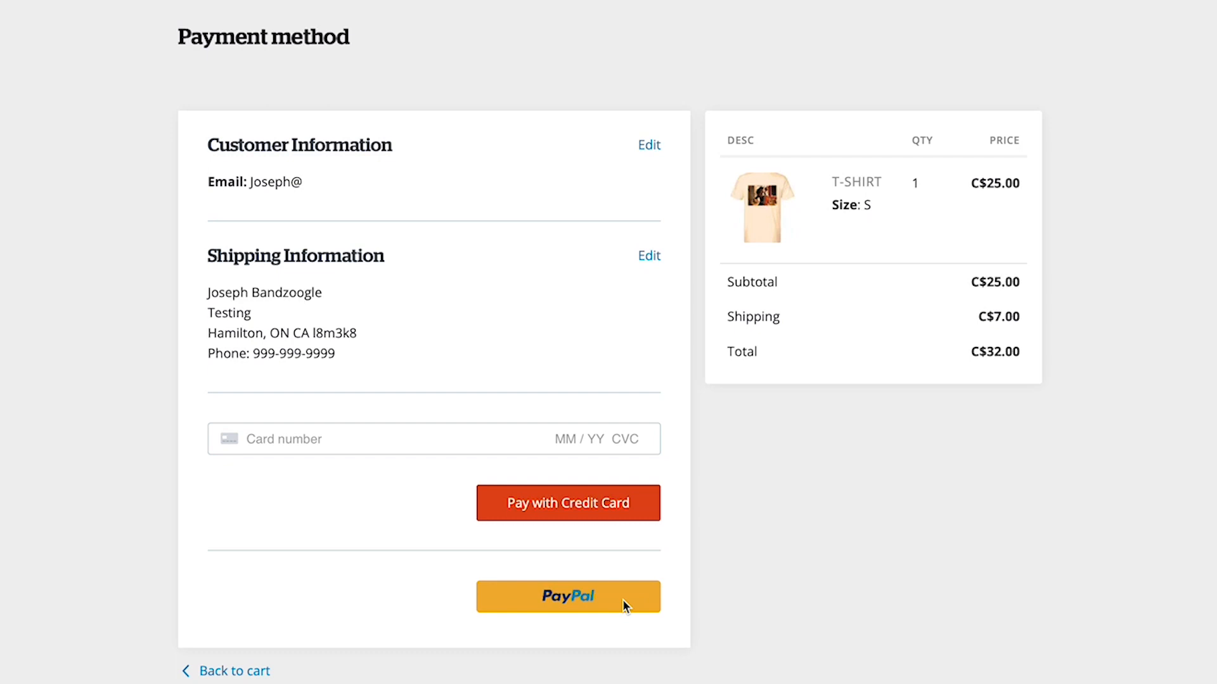
mouse_move(643, 512)
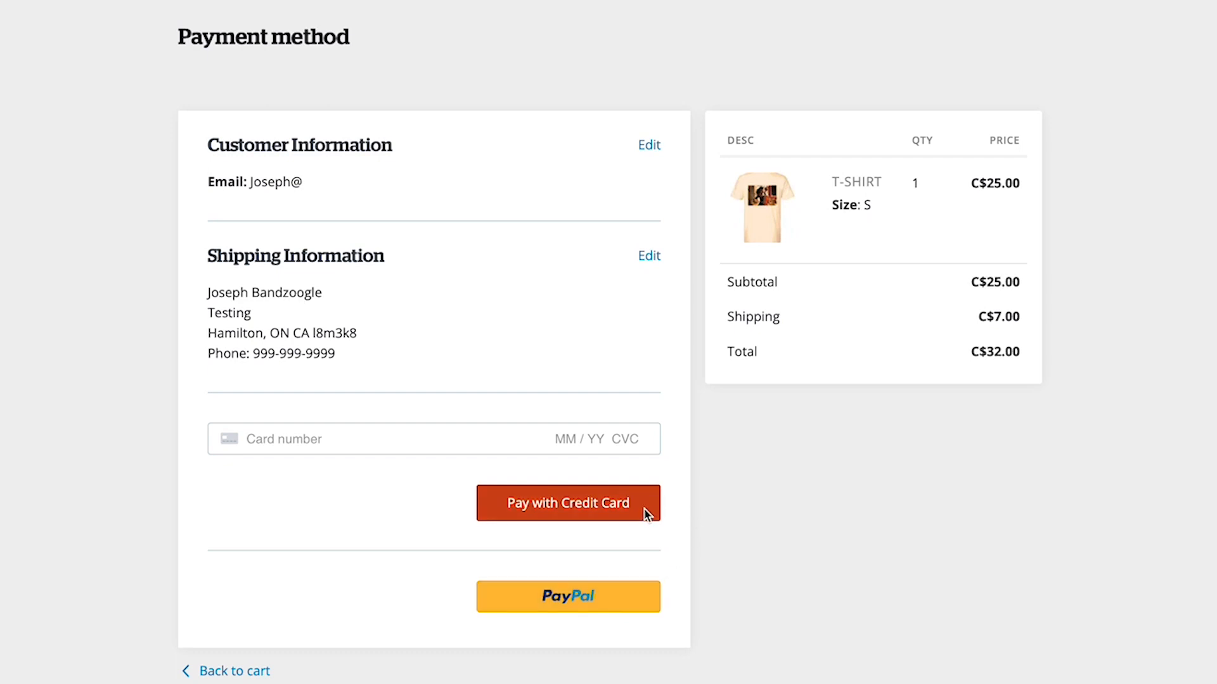
click(567, 597)
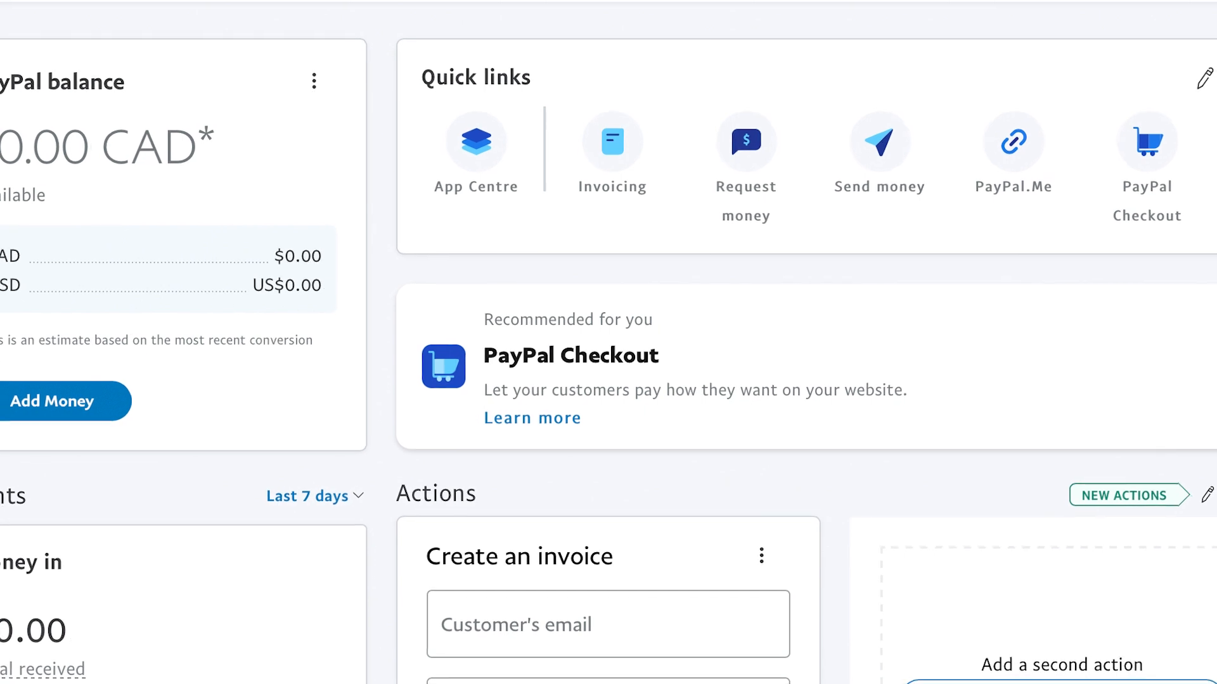